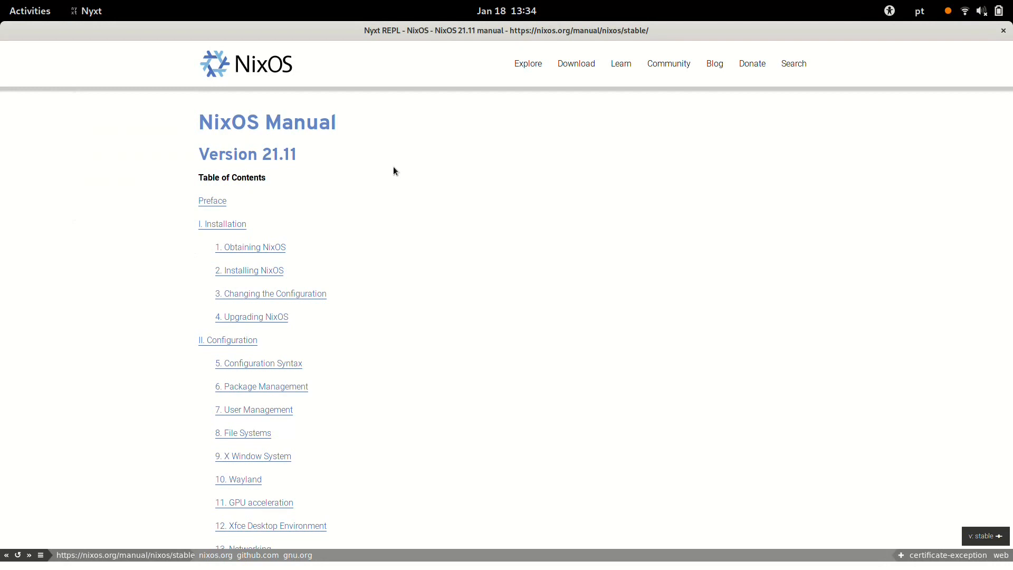
Go to the Installing NixOS chapter and locate the UEFI (GPT) partitioning heading
left_click(249, 270)
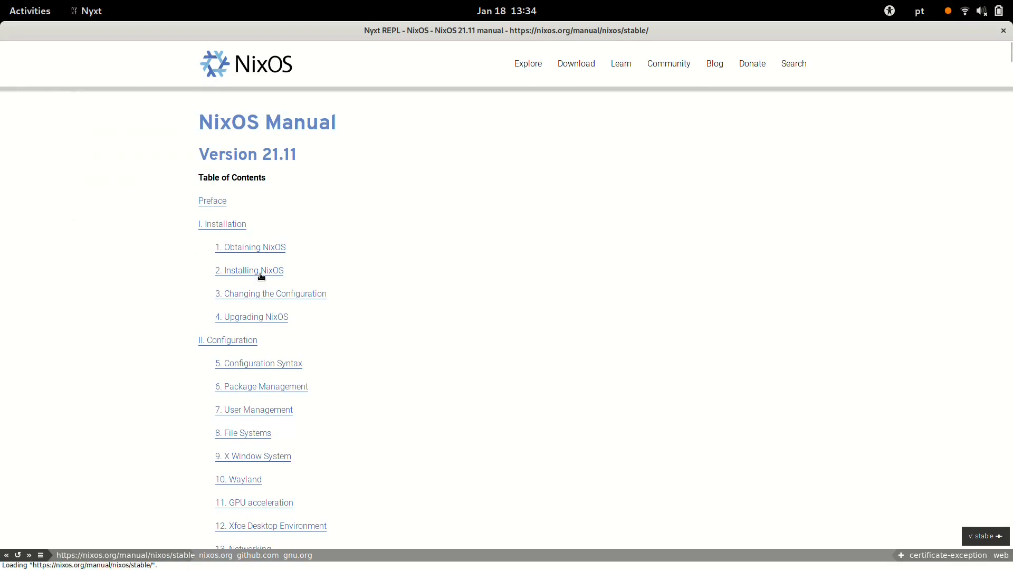
left_click(222, 223)
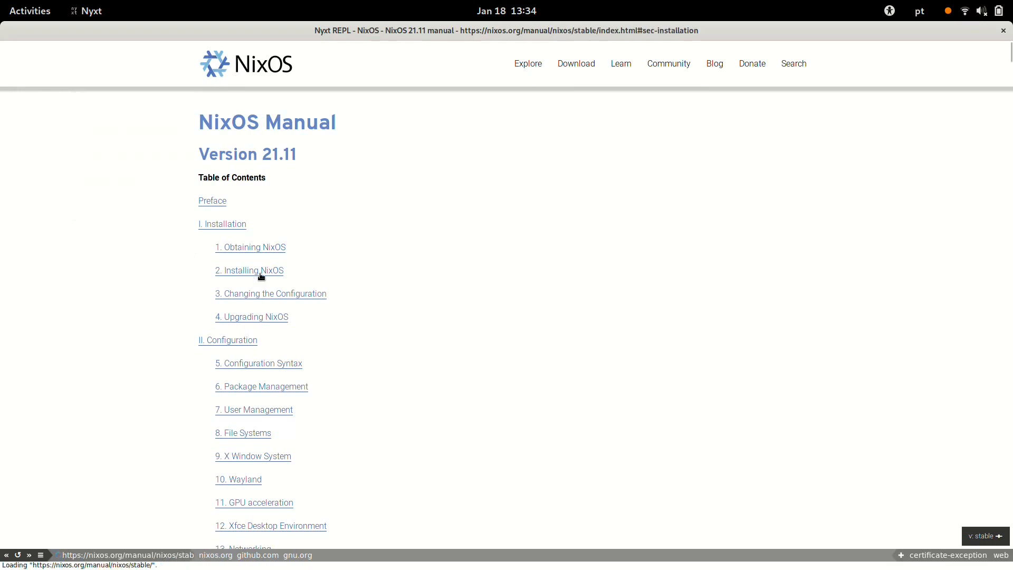
left_click(249, 270)
type("u")
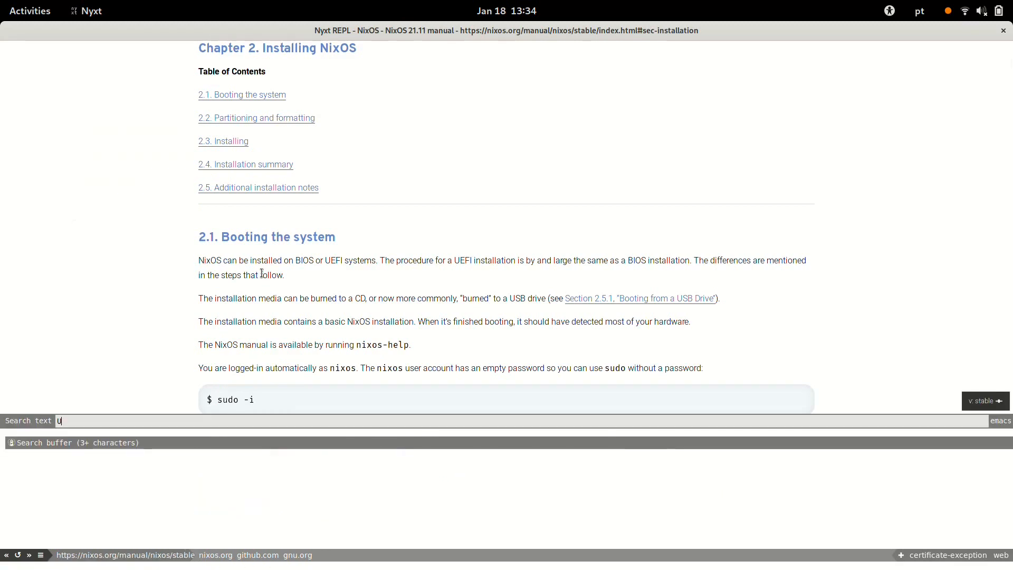
type("EFI")
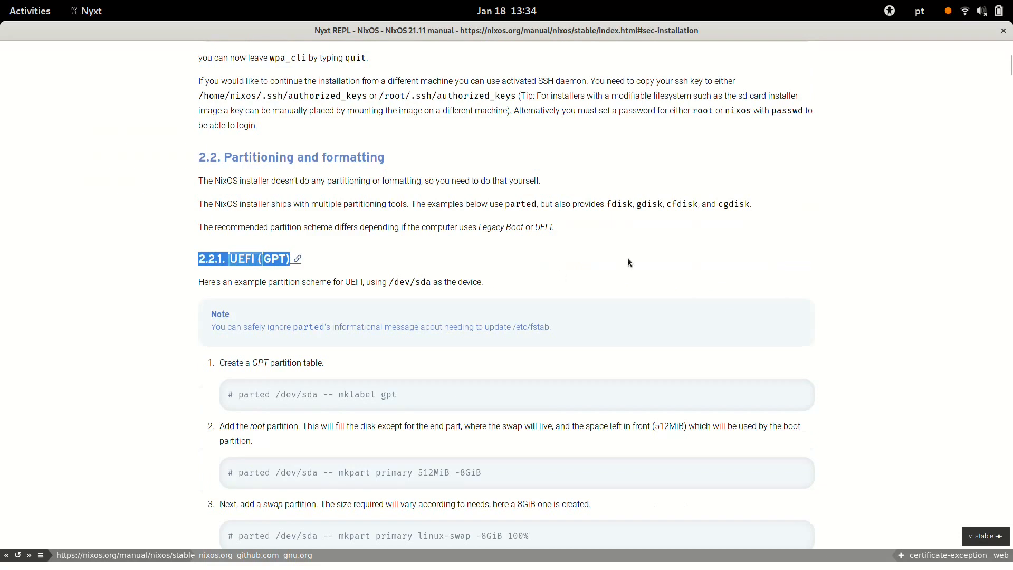
Annotate the highlighted UEFI heading with a note and the tag 'nixos'
type("annotate")
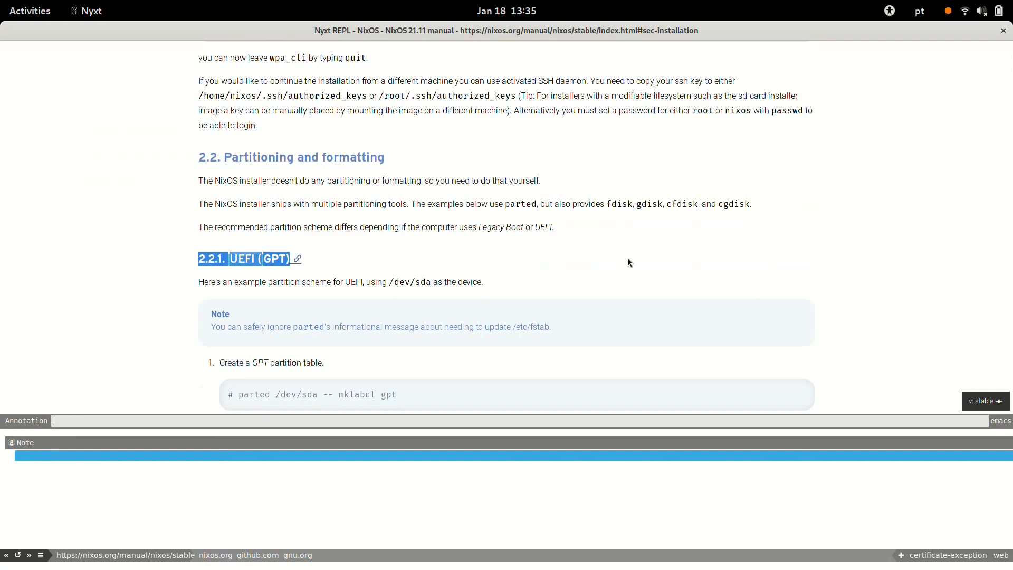
type("UEF")
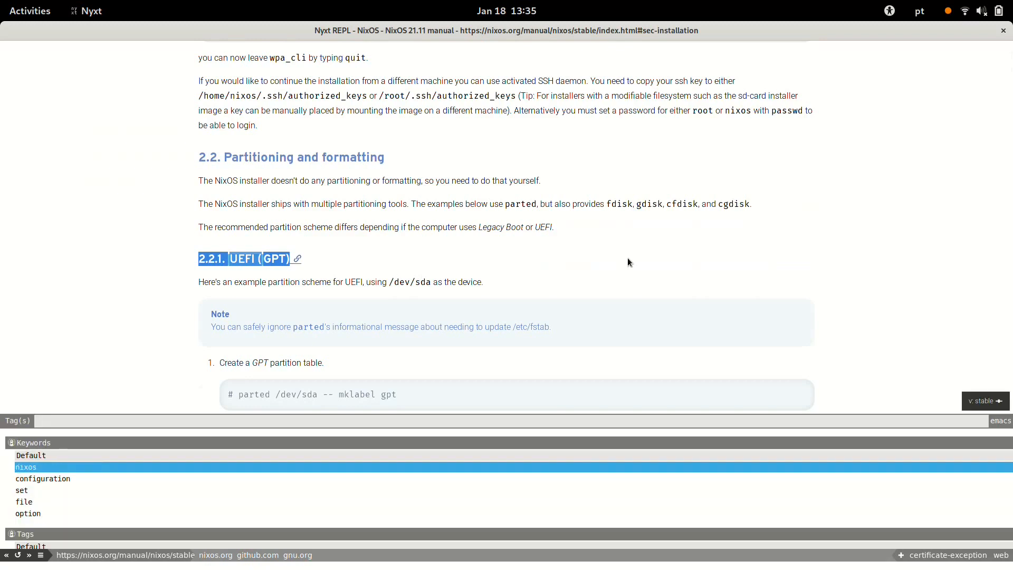
type("nixos")
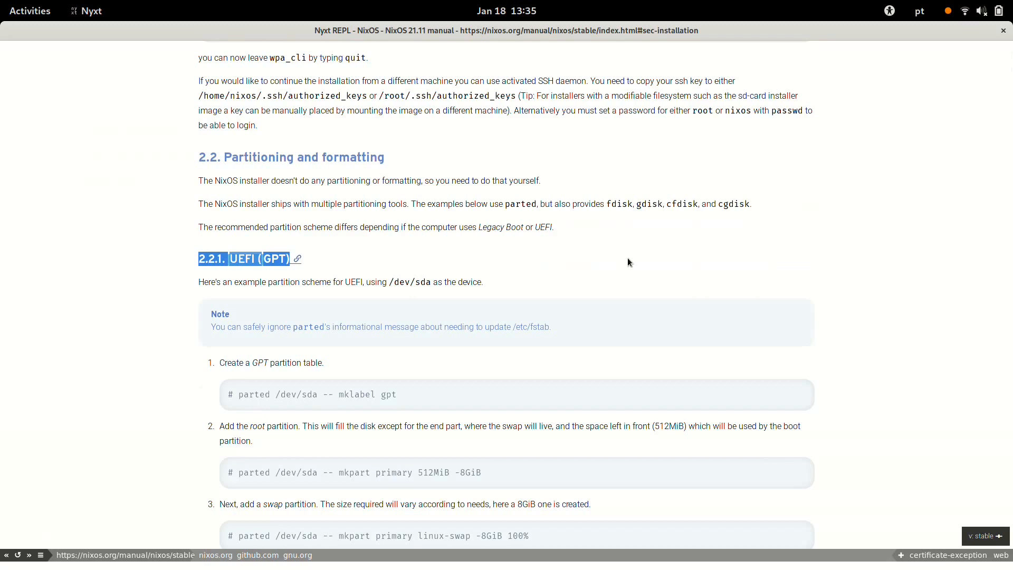
Annotate 'nixos-rebuild switch' with note 'This command is a LIFESAVER' and tags nixos, functional, manual
key("ctrl+f")
type("a")
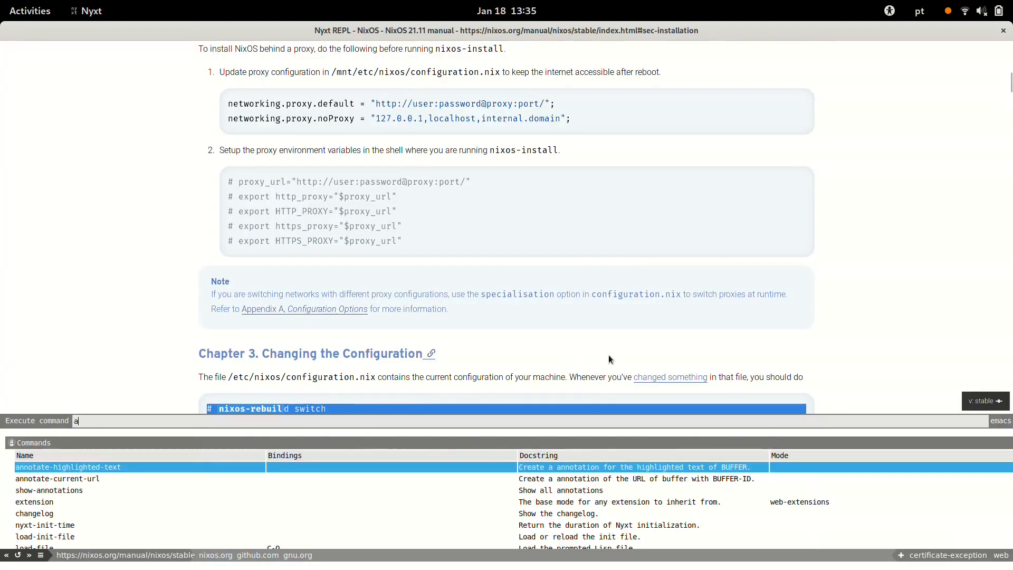
type("nnotat")
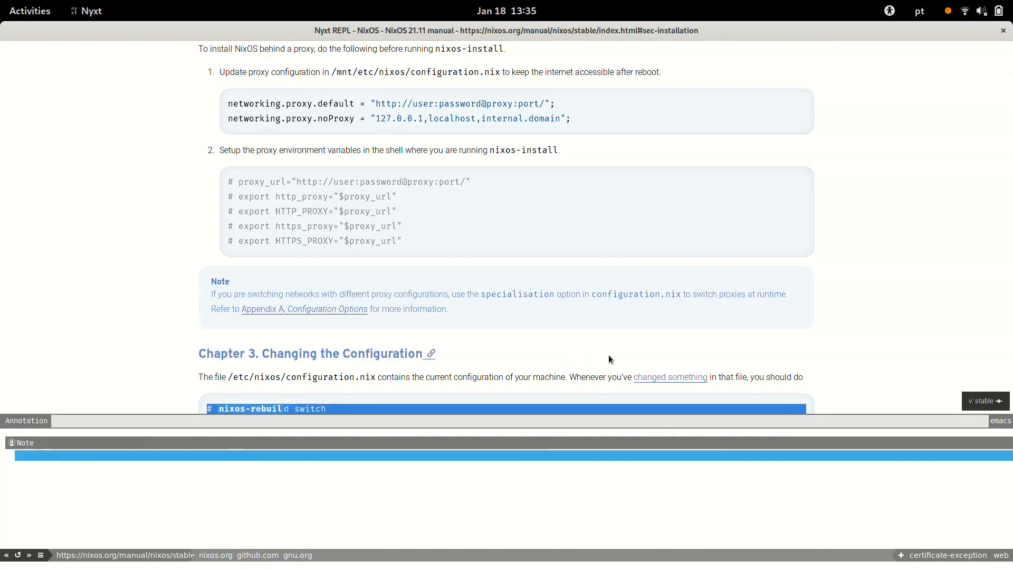
type("This command")
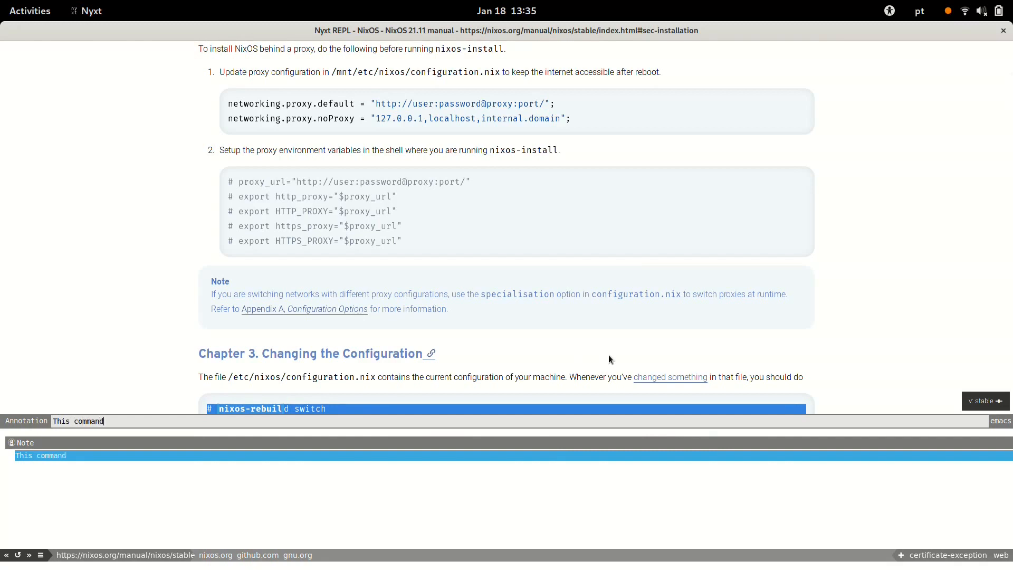
type("is a LIFESAV")
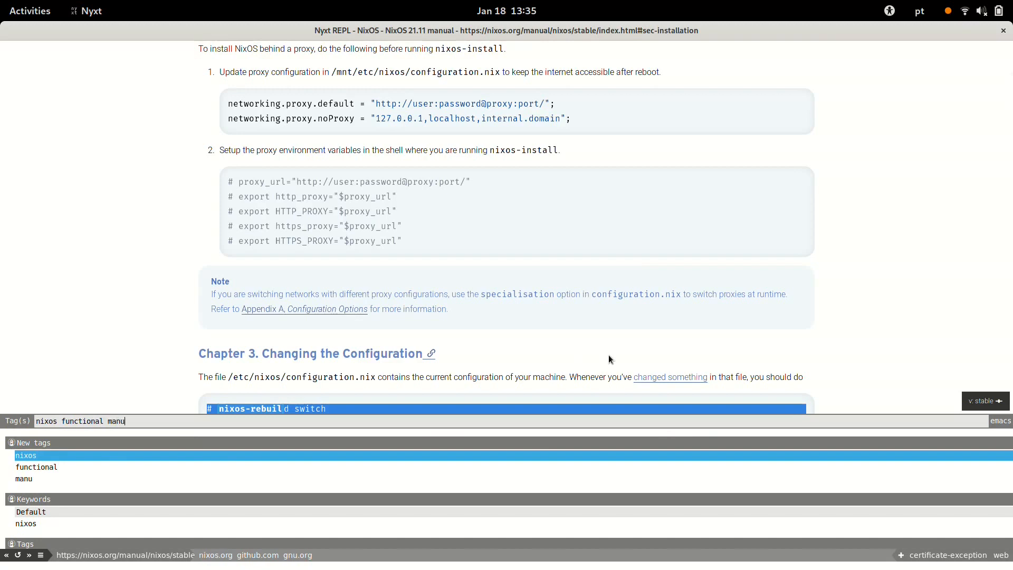
type("al")
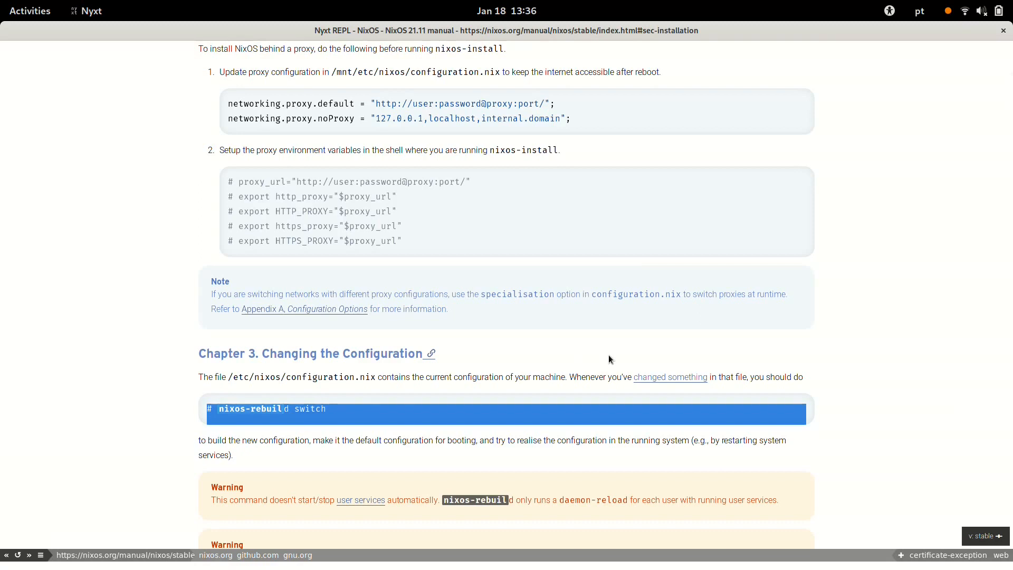
Switch to the nixos-addblock-hosts GitHub page and start annotate-current-url on it
left_click(670, 376)
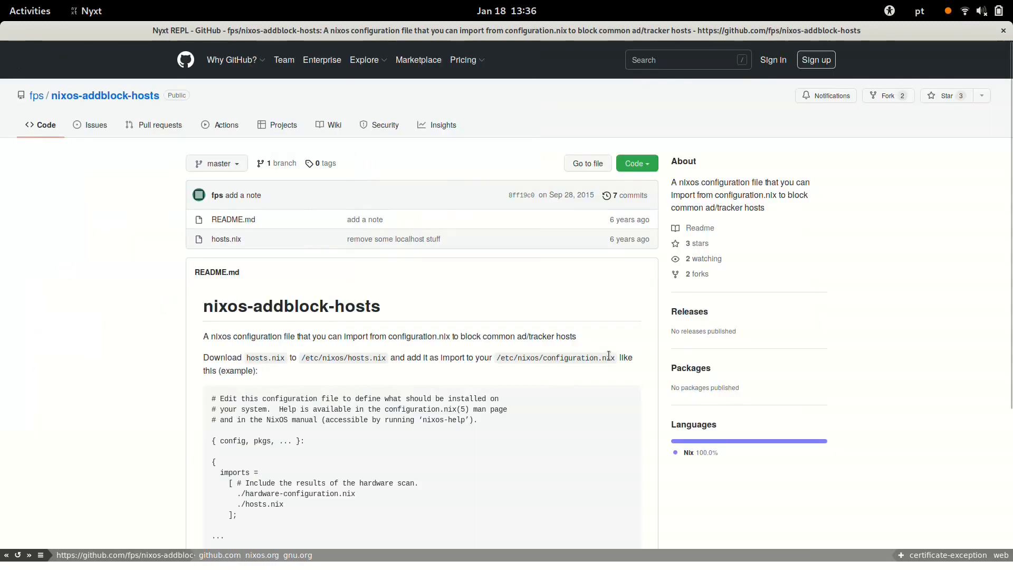
double_click(721, 182)
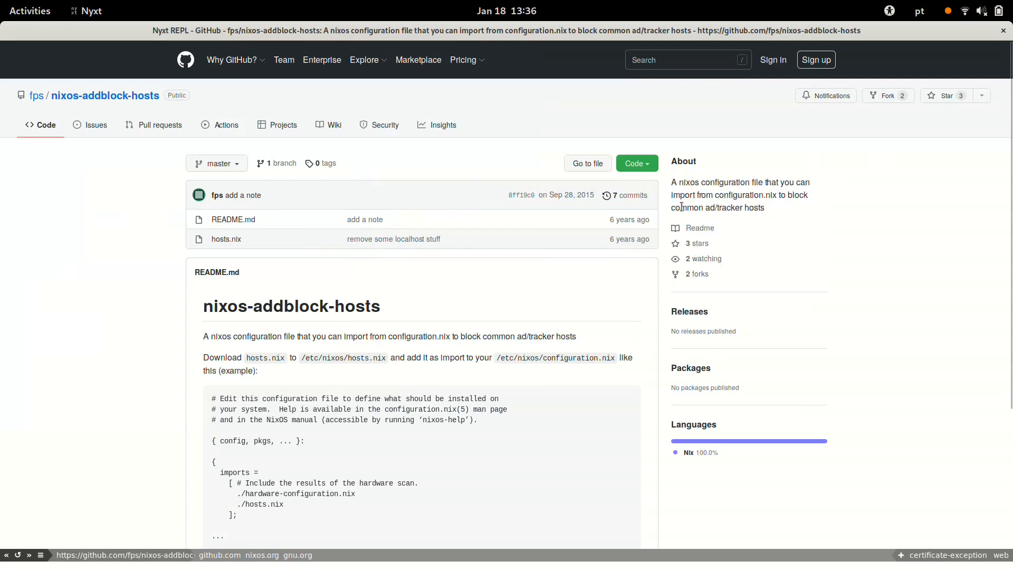
scroll("down", 3)
type("annt")
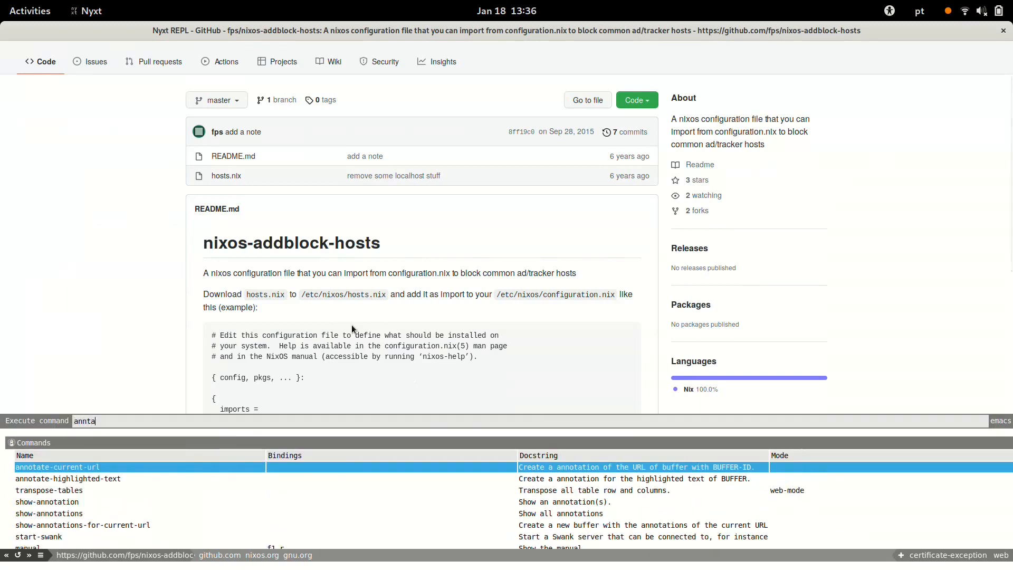
type("annotate-current")
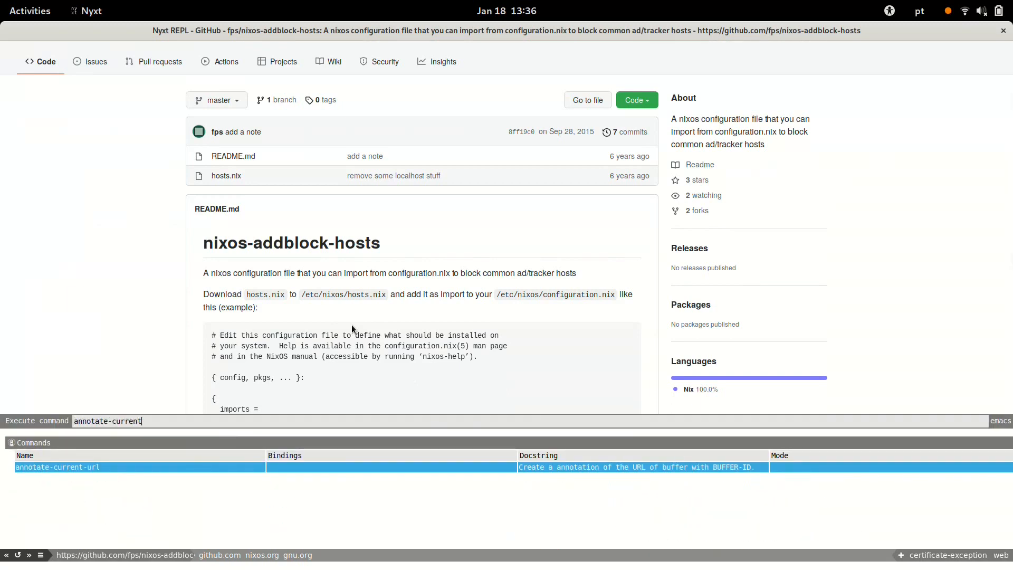
key("Return")
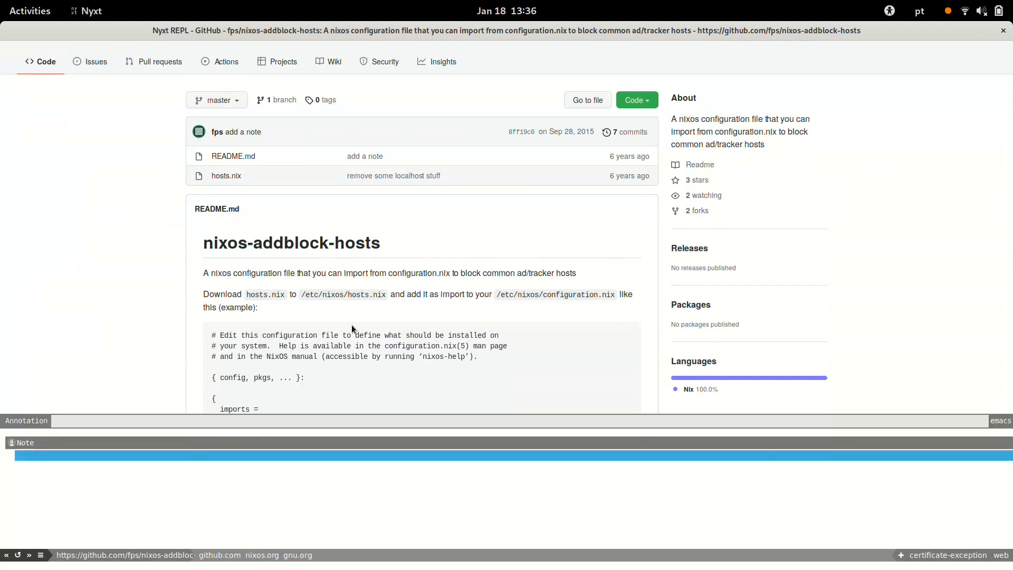
Enter the host-blocking note and tags OS, declarative, functional, hosts, configuration
type("This")
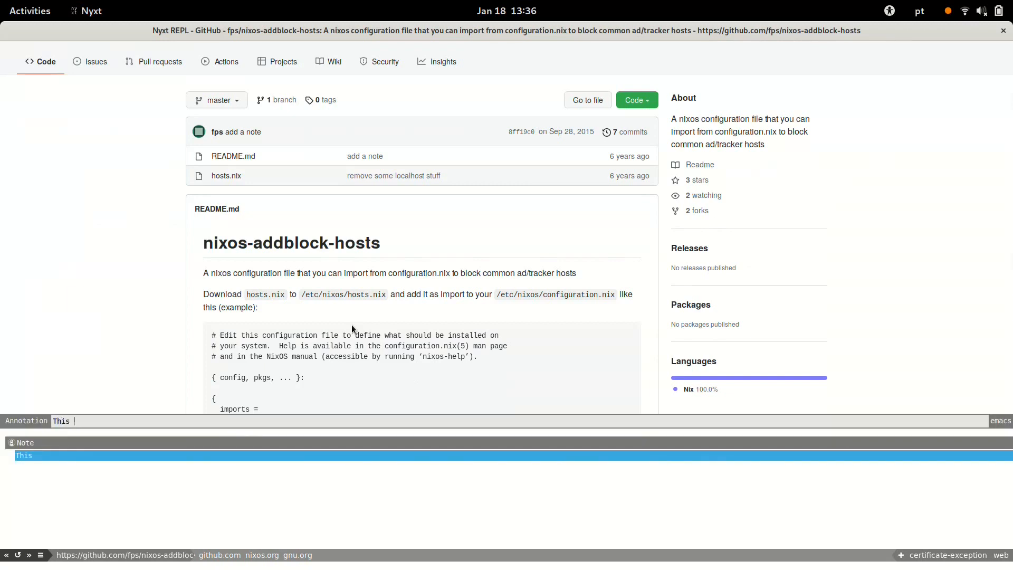
type("is how you can b")
type("OS")
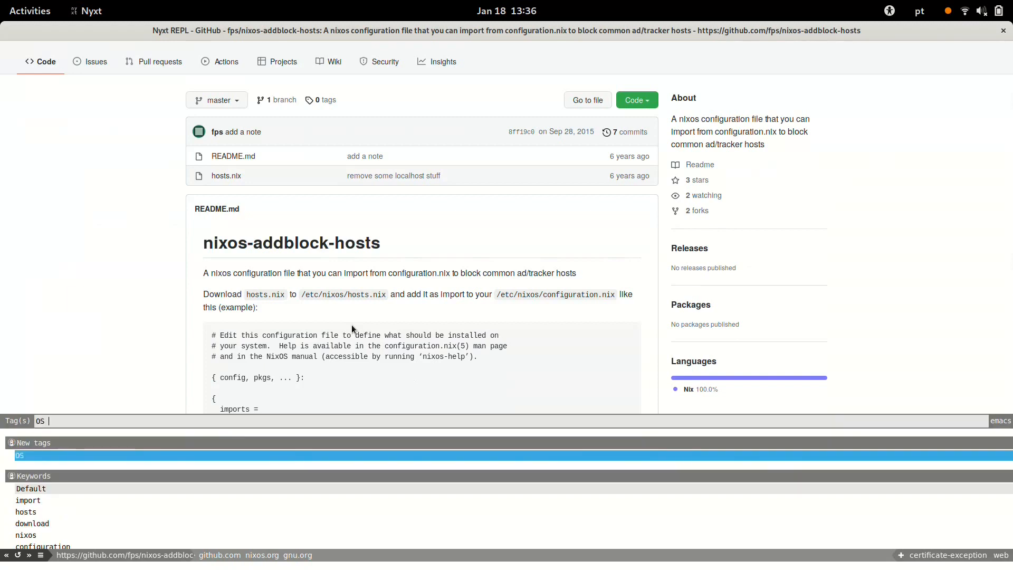
type("declarative functional")
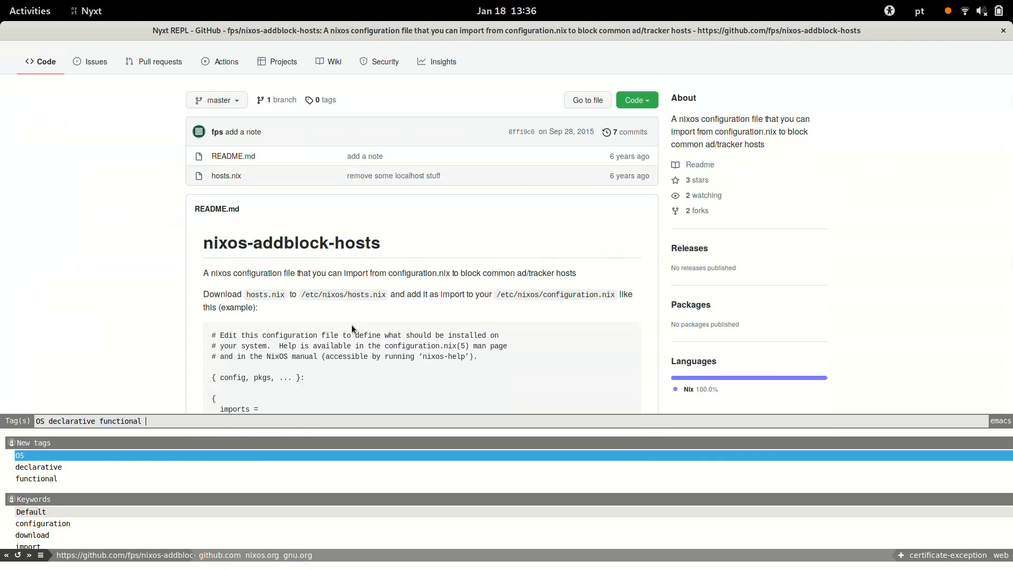
type("hosts")
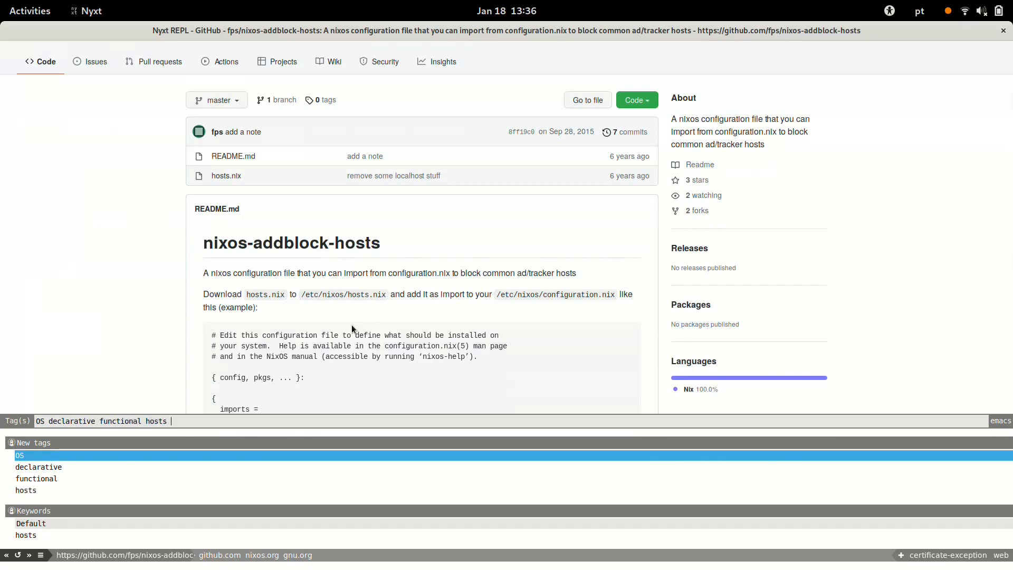
type("c")
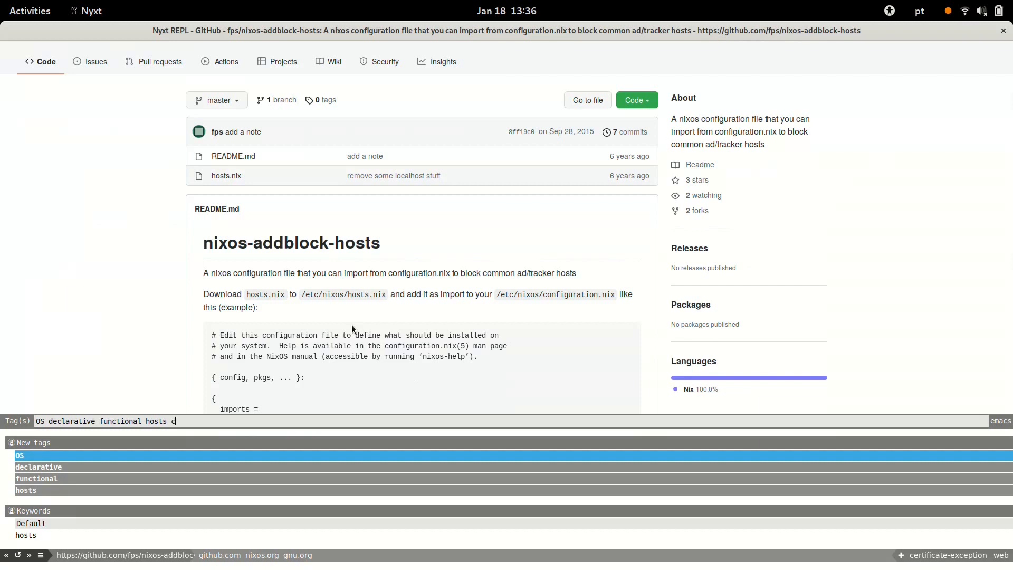
type("onfigu")
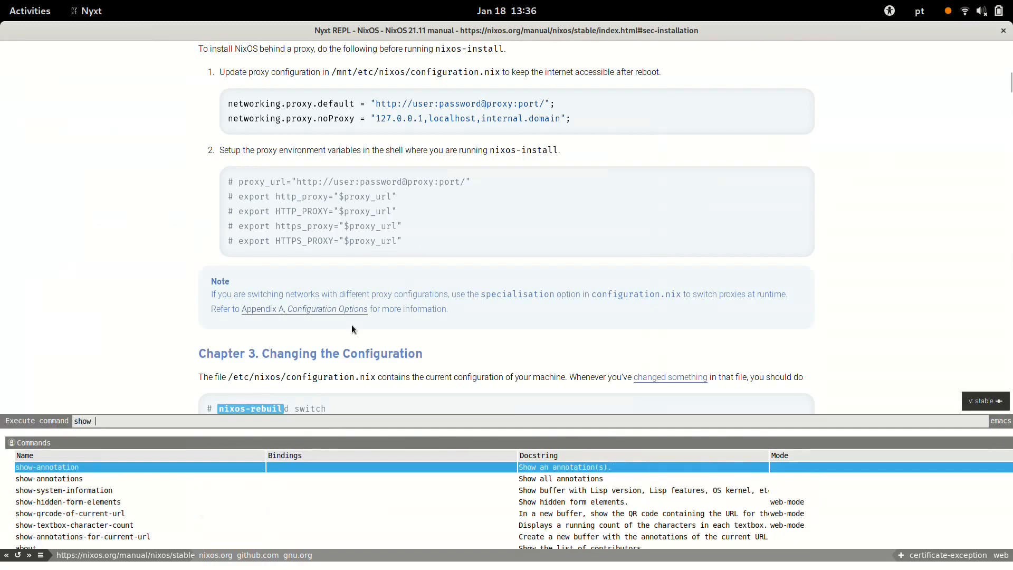
Show the manual page's annotations, view the LIFE SAVER one via show-annotation, and return to the manual
type("annotat")
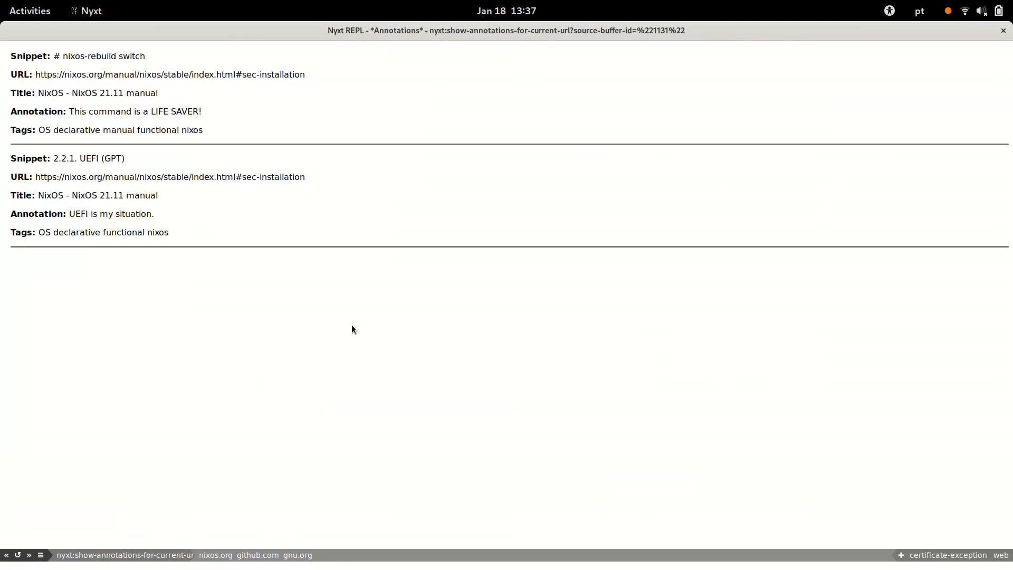
type("show")
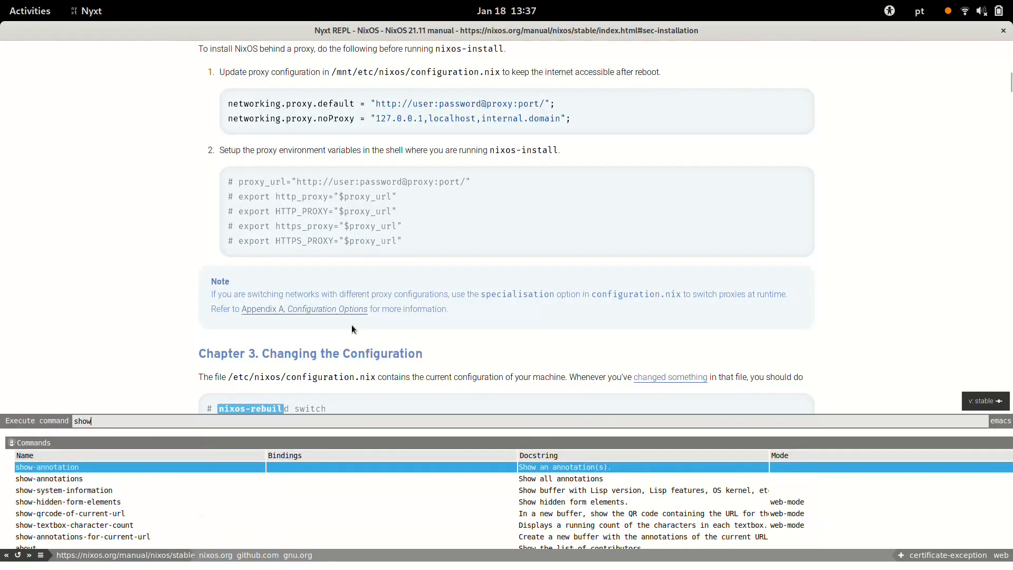
type("annota")
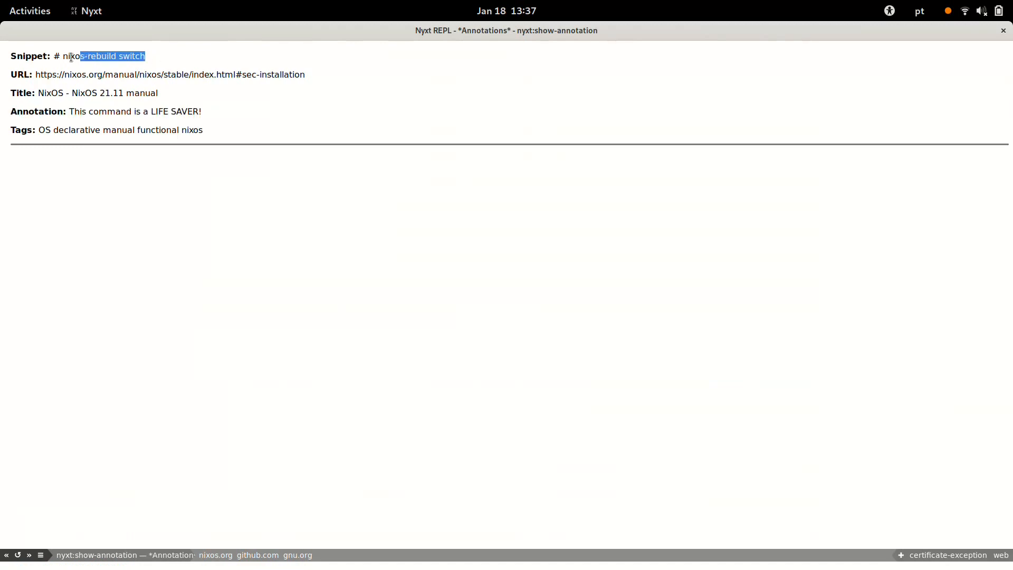
left_click(170, 73)
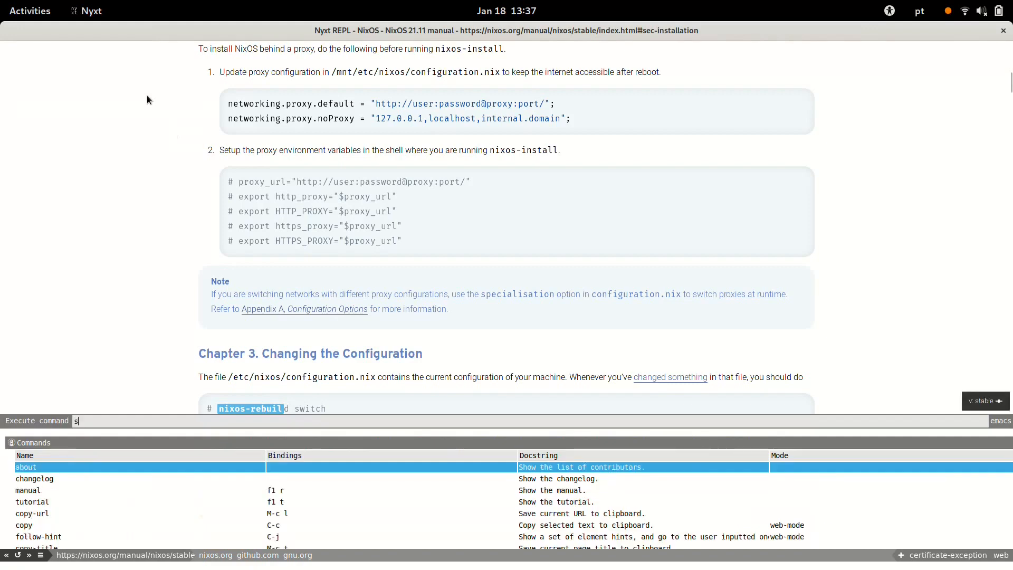
List all four annotations and filter by 'guix', 'declara', then 'host' to isolate the host-blocking one
type("how annotations")
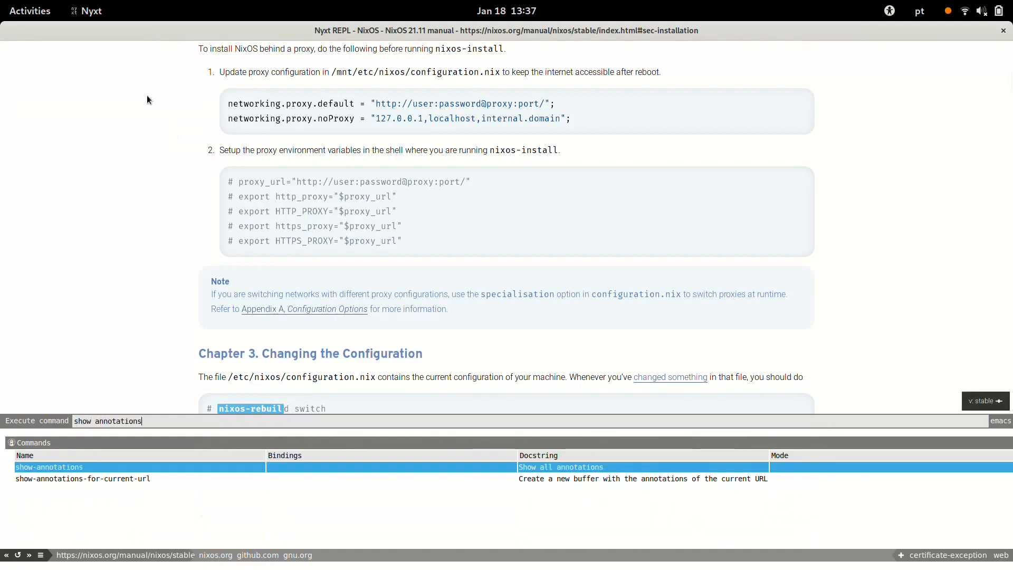
key("Return")
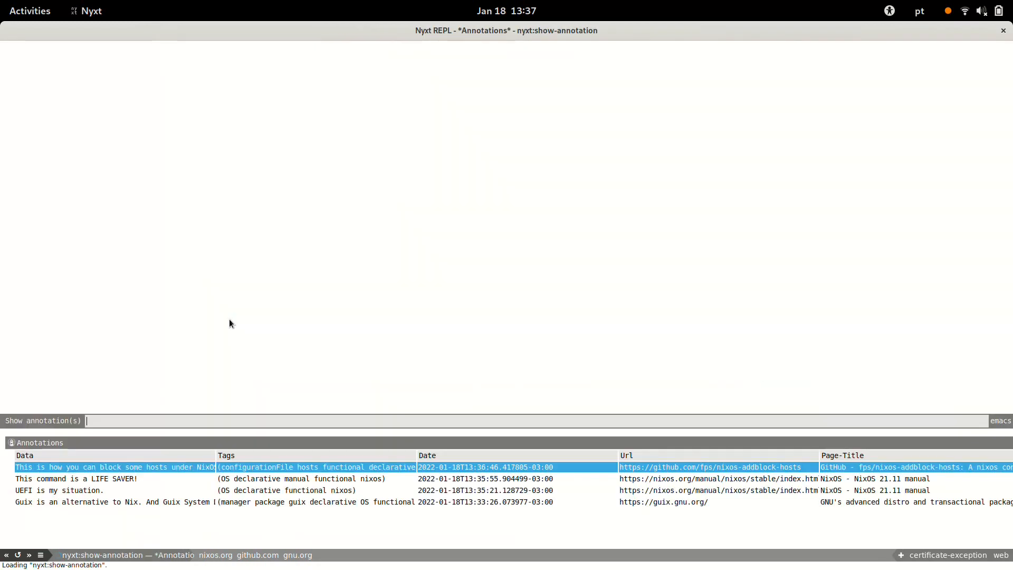
type("guix")
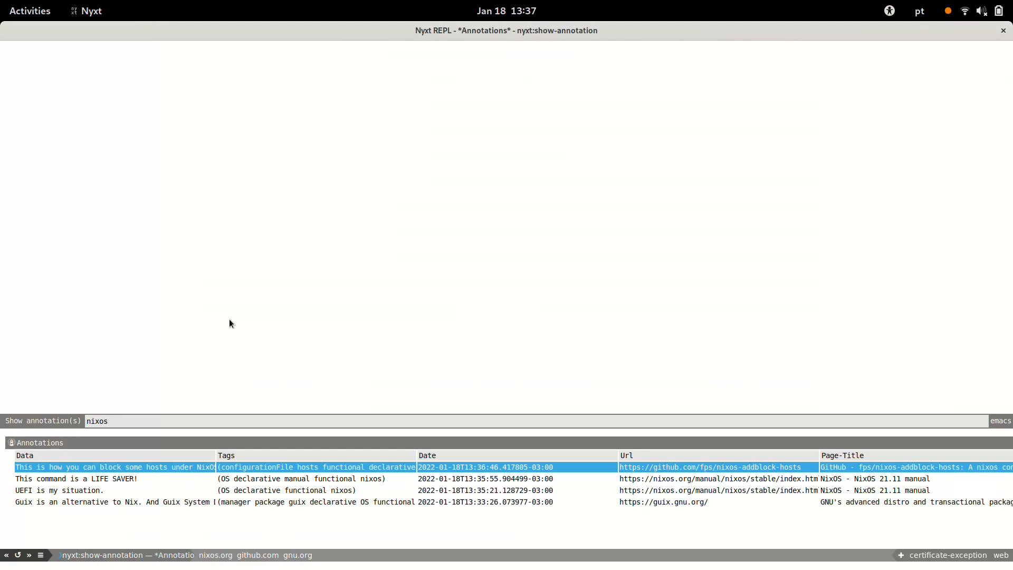
type("declara")
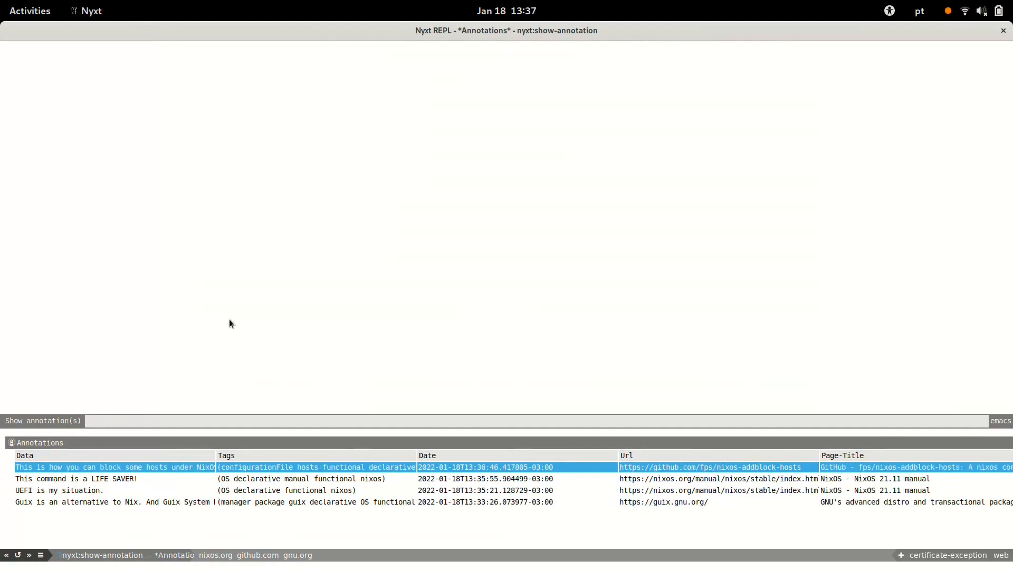
type("host")
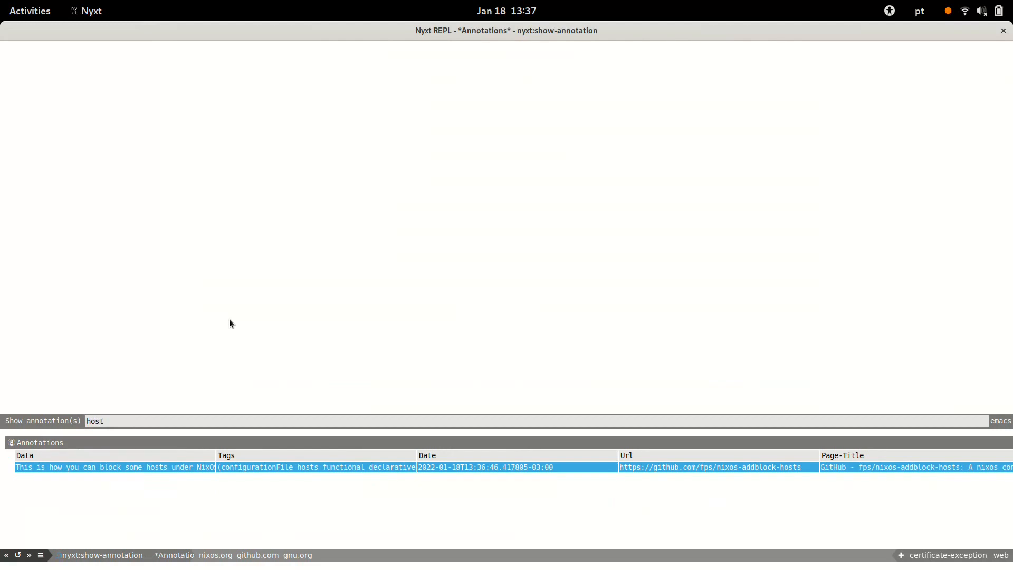